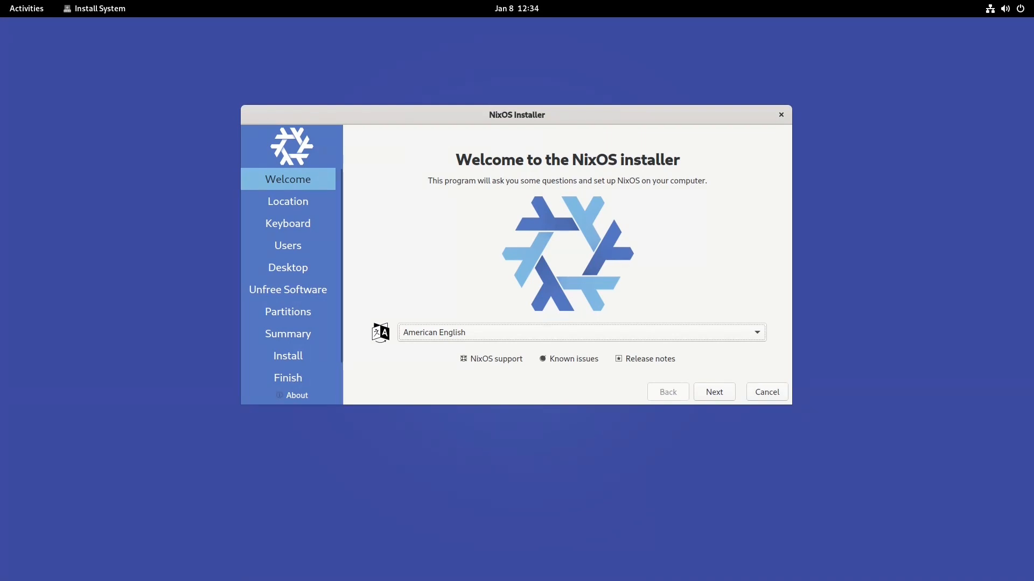
pyautogui.moveTo(714, 392)
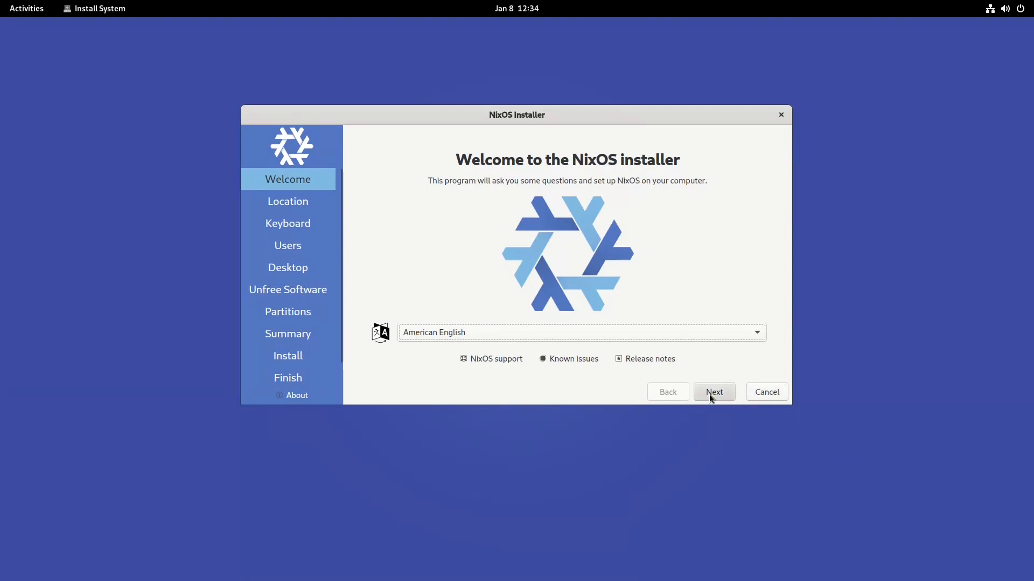
# Accept Europe/Dublin as location and pick the English (US) keyboard layout.
pyautogui.click(714, 392)
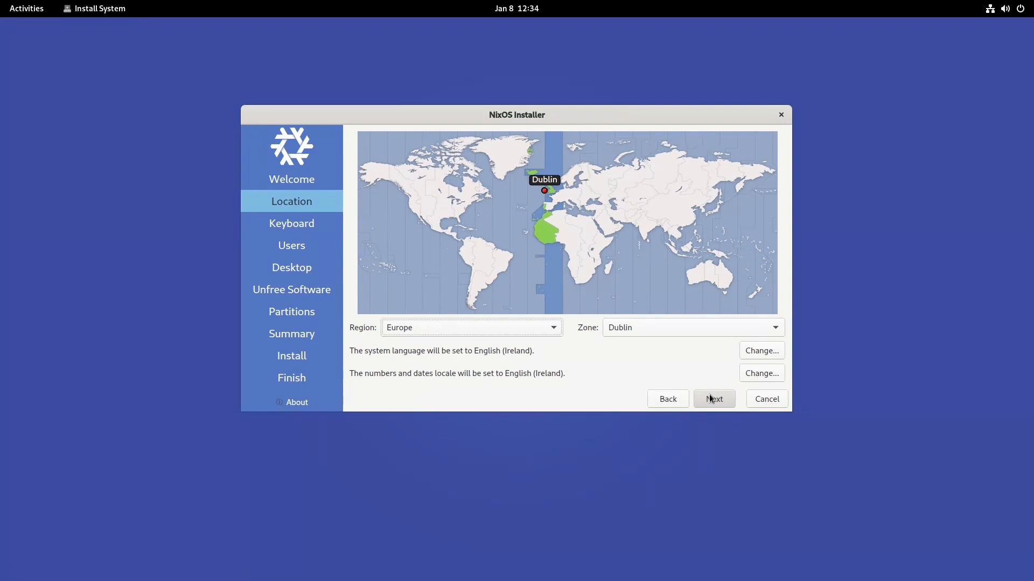
pyautogui.click(713, 399)
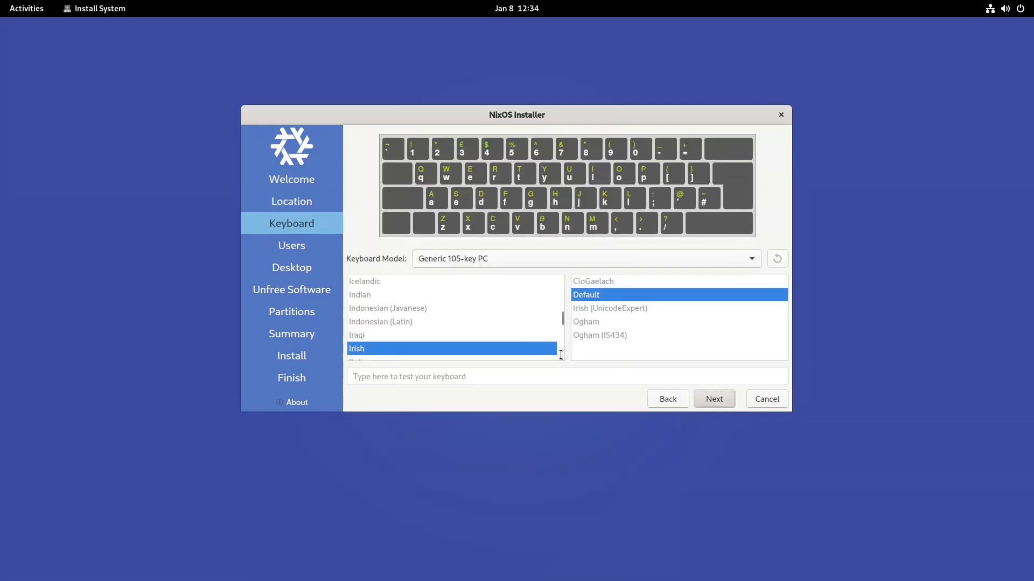
pyautogui.scroll(3)
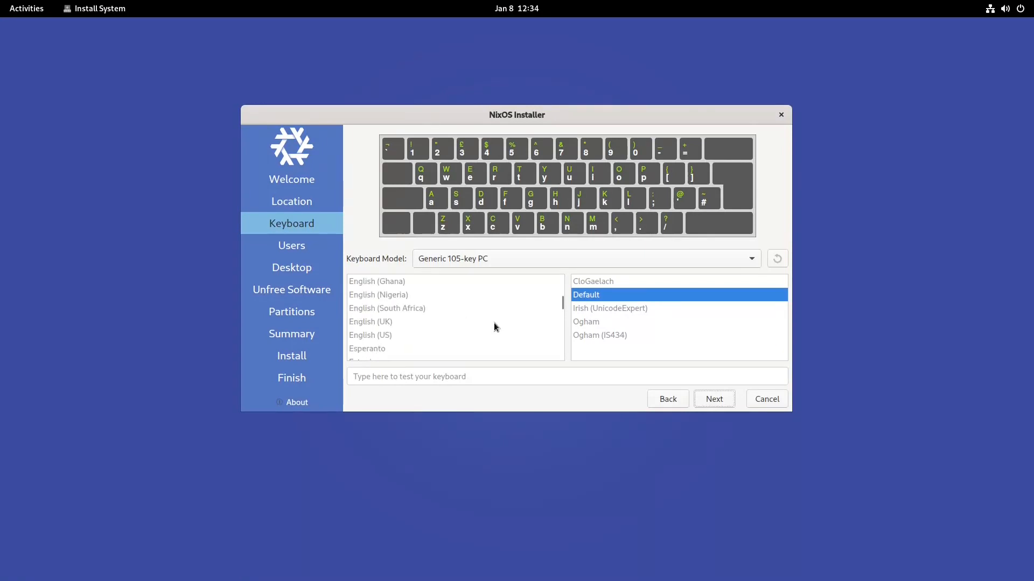
pyautogui.click(369, 334)
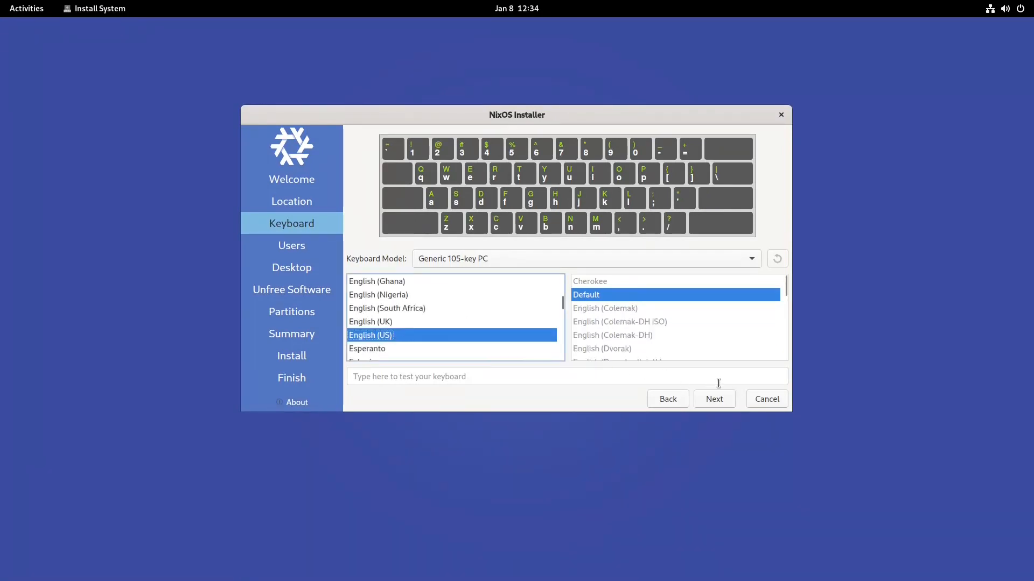
# Create user 'Tommy' with a password, allowing weak passwords and sharing it with administrator.
pyautogui.click(714, 399)
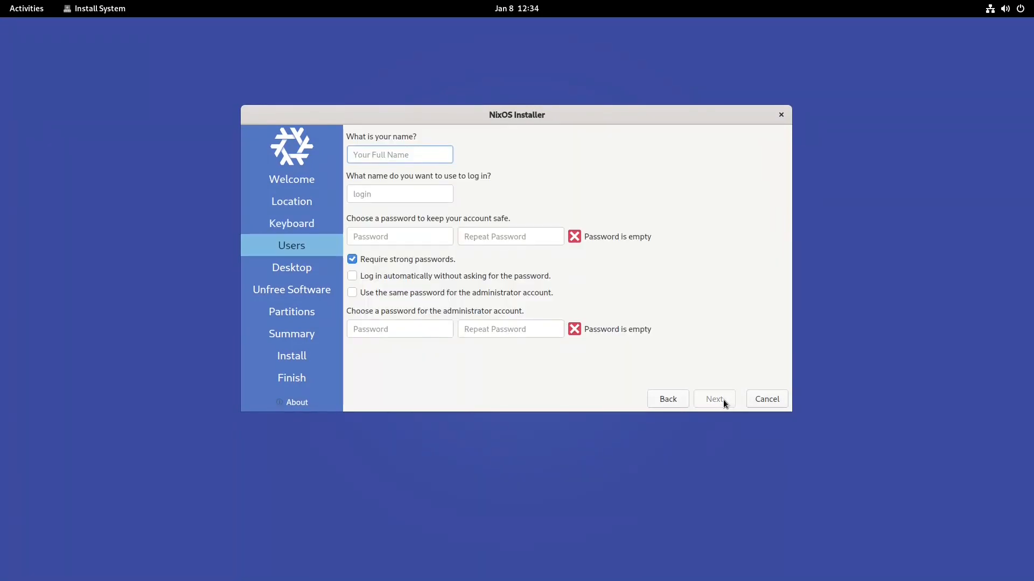
pyautogui.write('Tom')
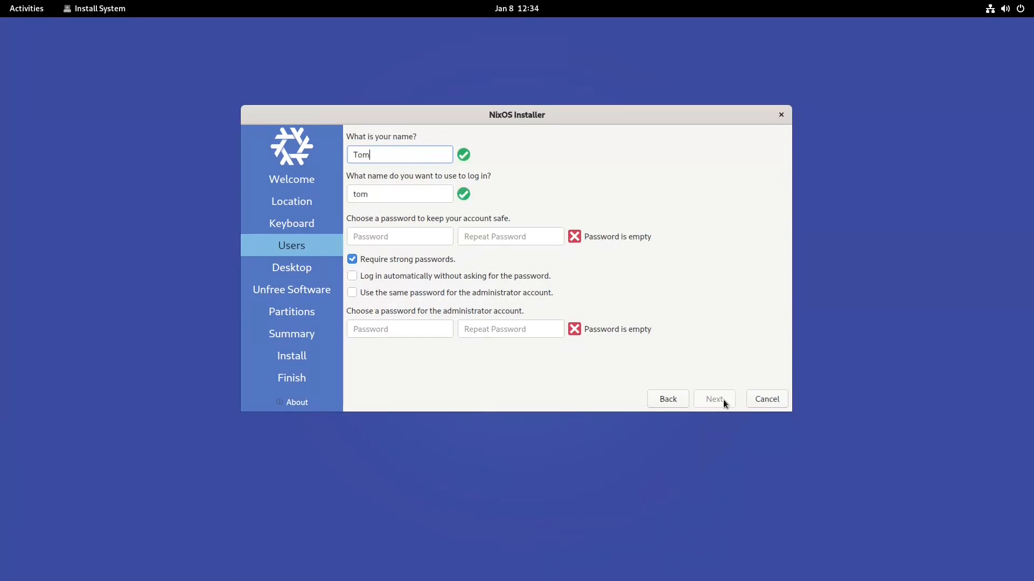
pyautogui.write('my')
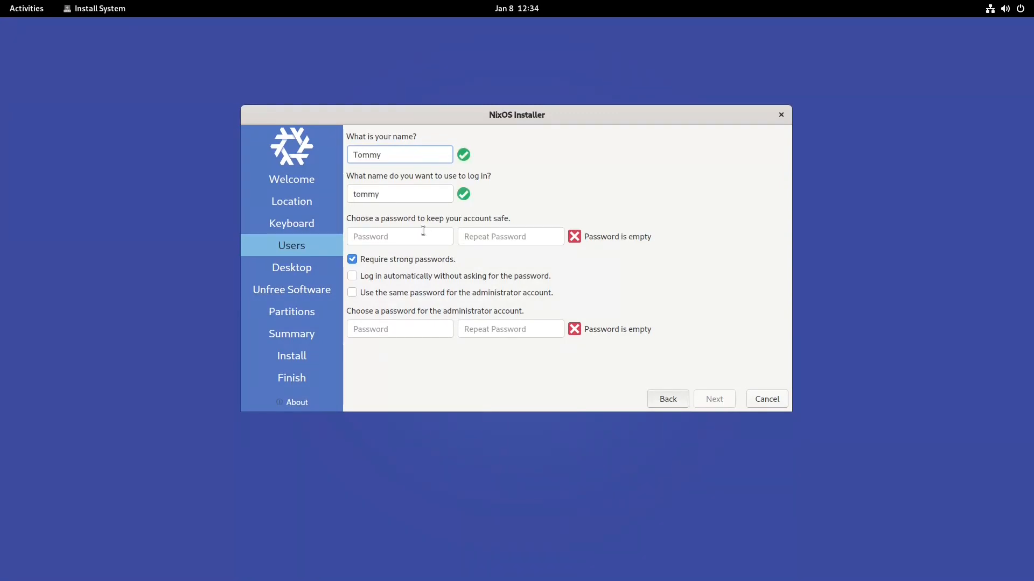
pyautogui.write('•')
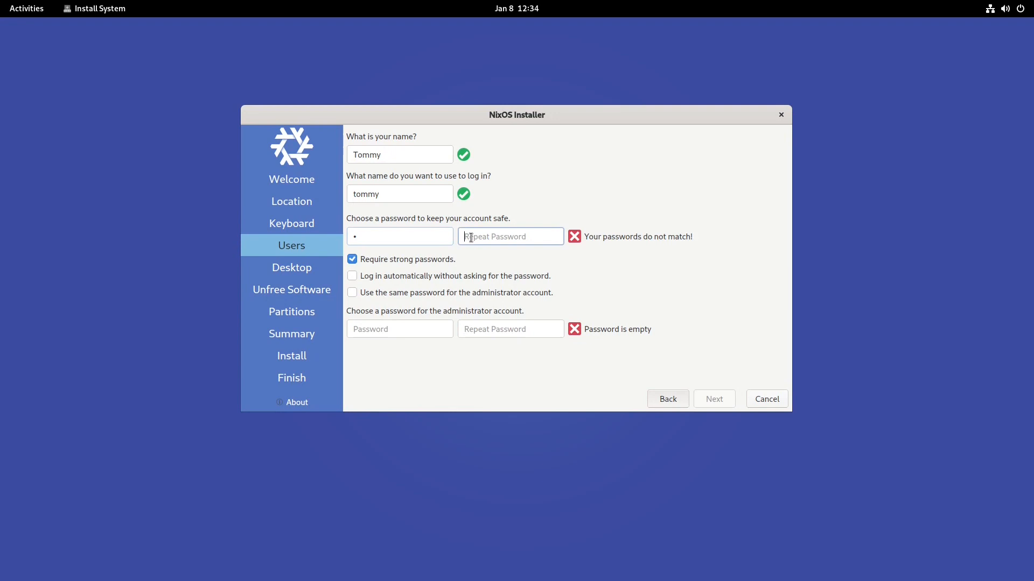
pyautogui.click(352, 259)
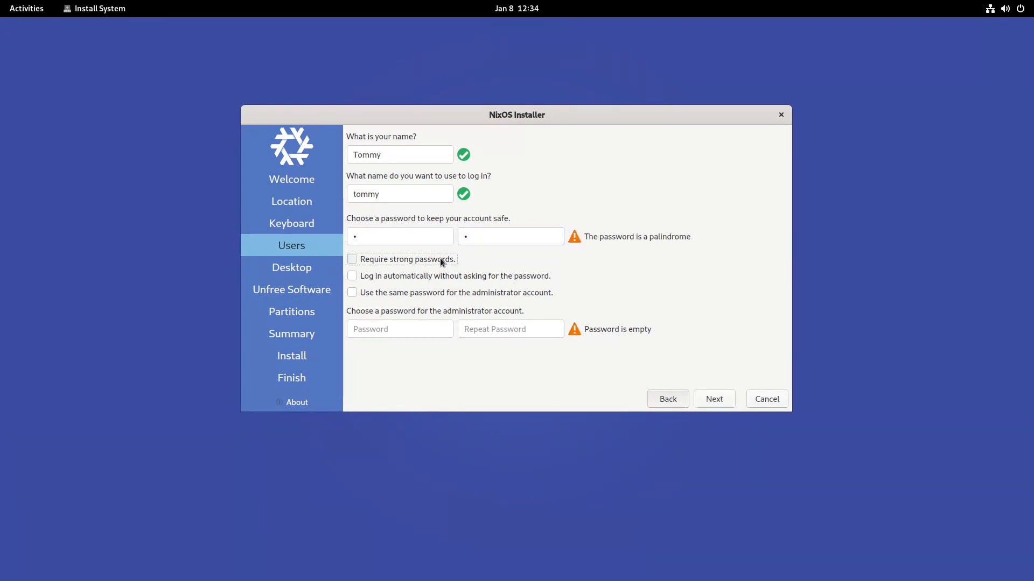
pyautogui.click(352, 291)
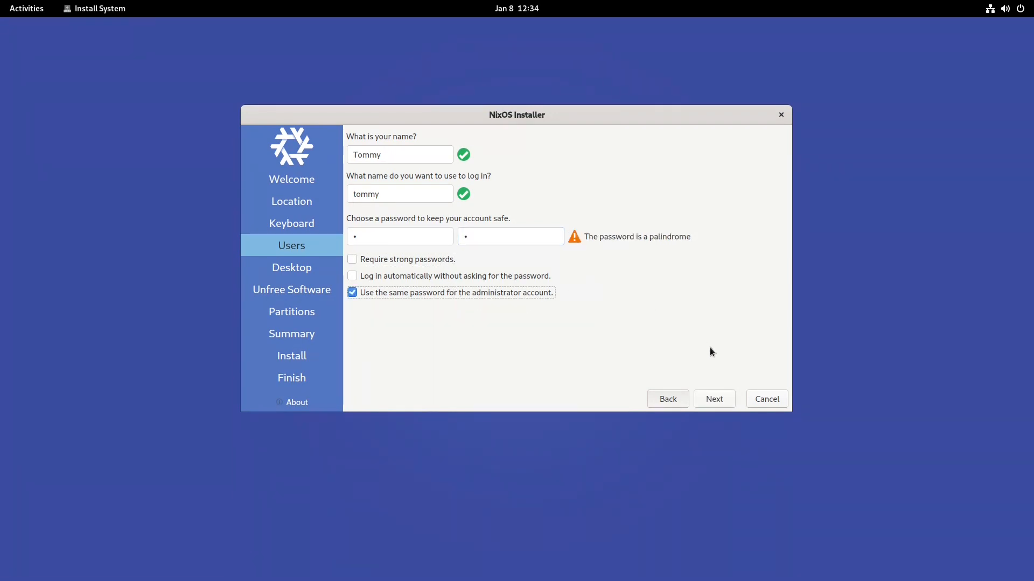
# Preview Xfce, Cinnamon, LXQt and No desktop, then settle on GNOME.
pyautogui.click(714, 399)
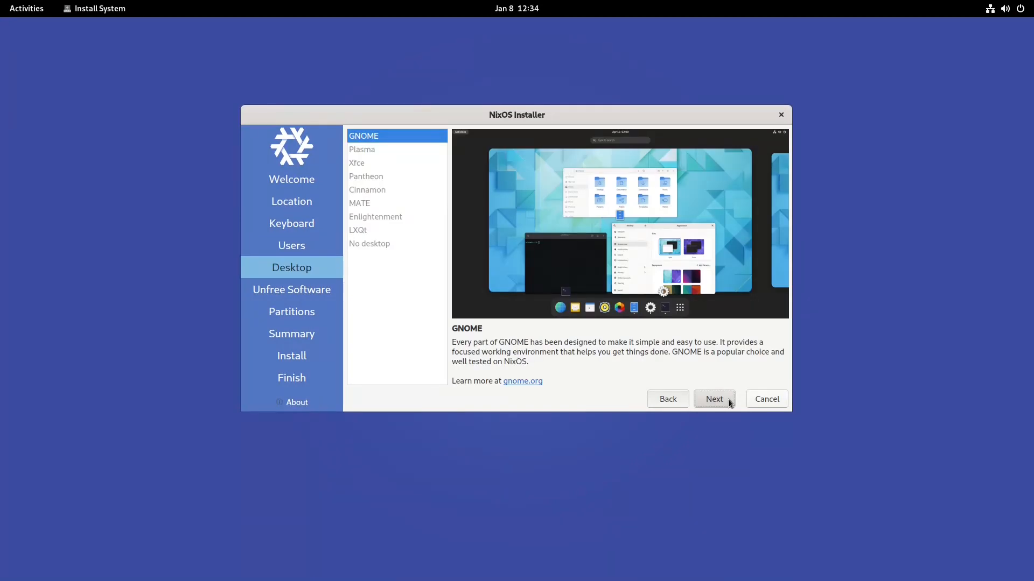
pyautogui.moveTo(419, 150)
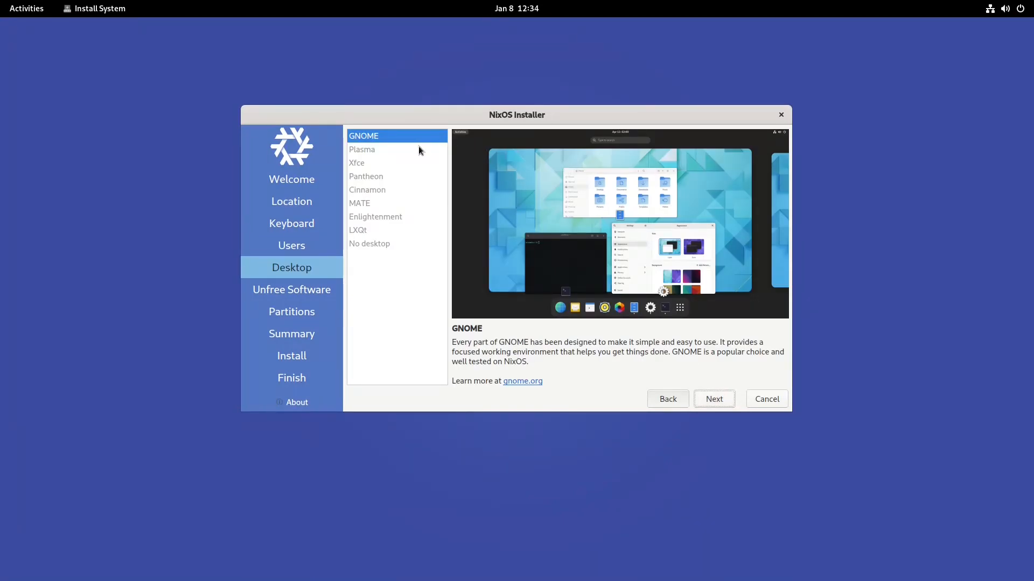
pyautogui.click(356, 163)
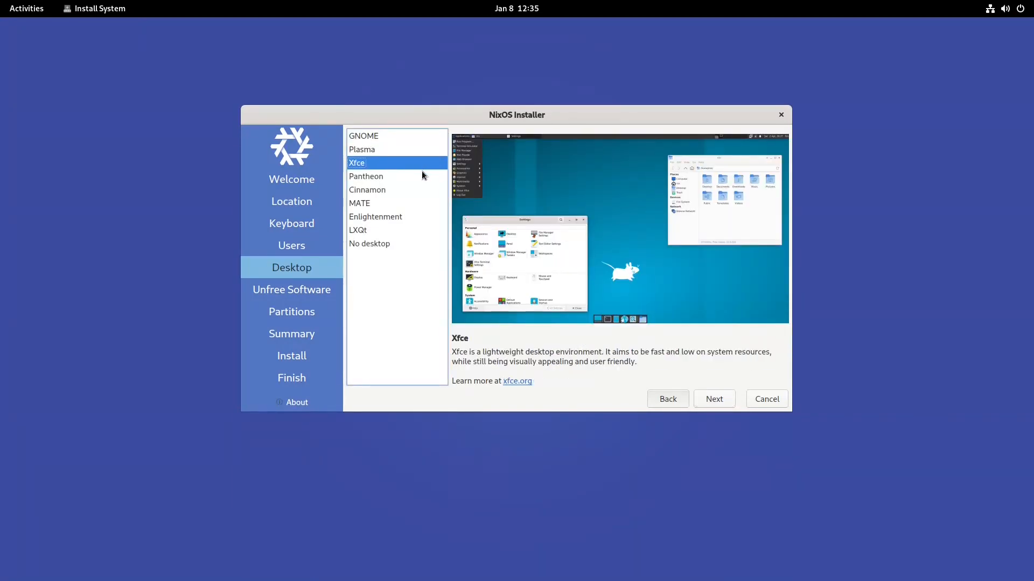
pyautogui.click(367, 190)
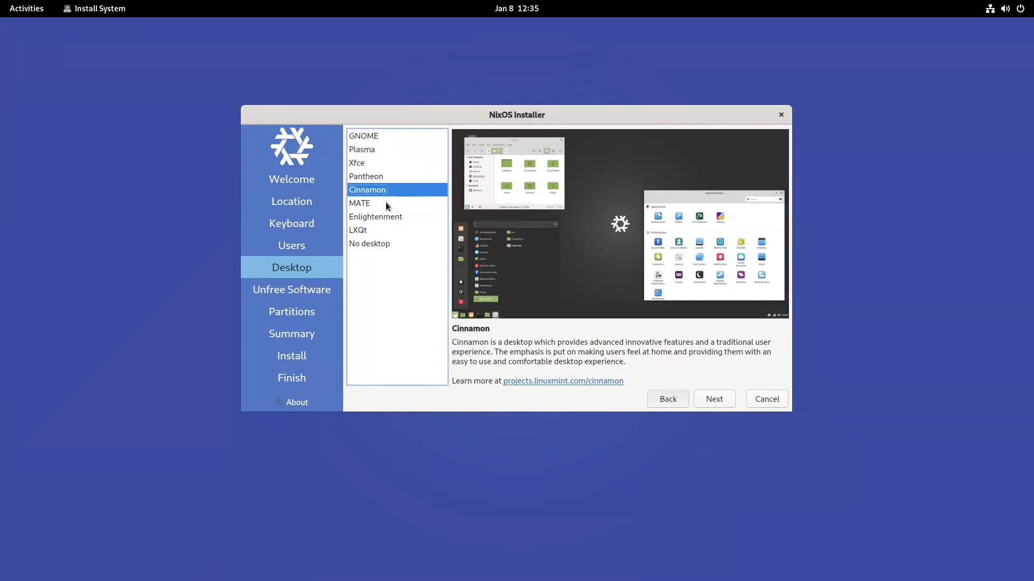
pyautogui.click(358, 230)
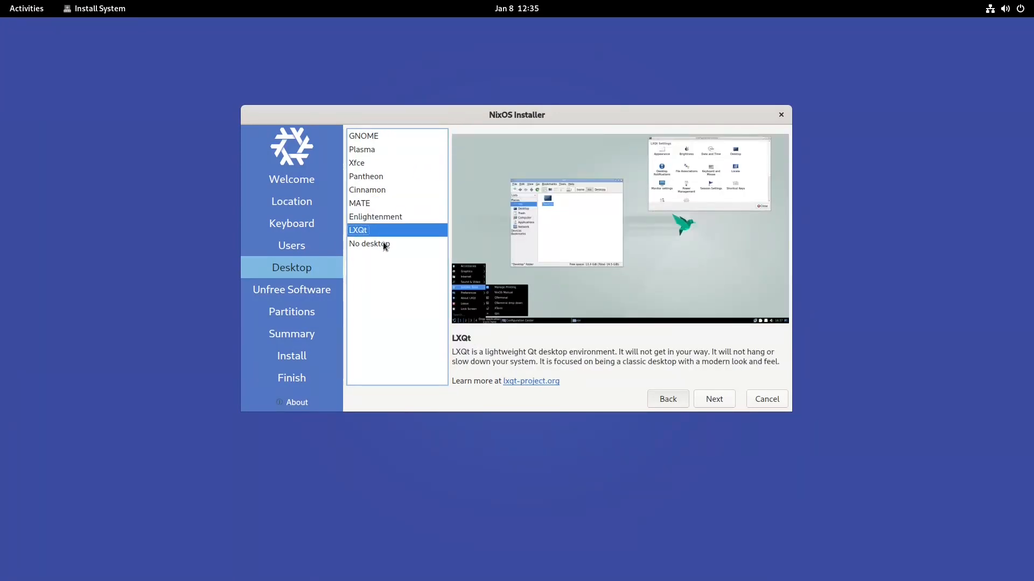
pyautogui.click(370, 243)
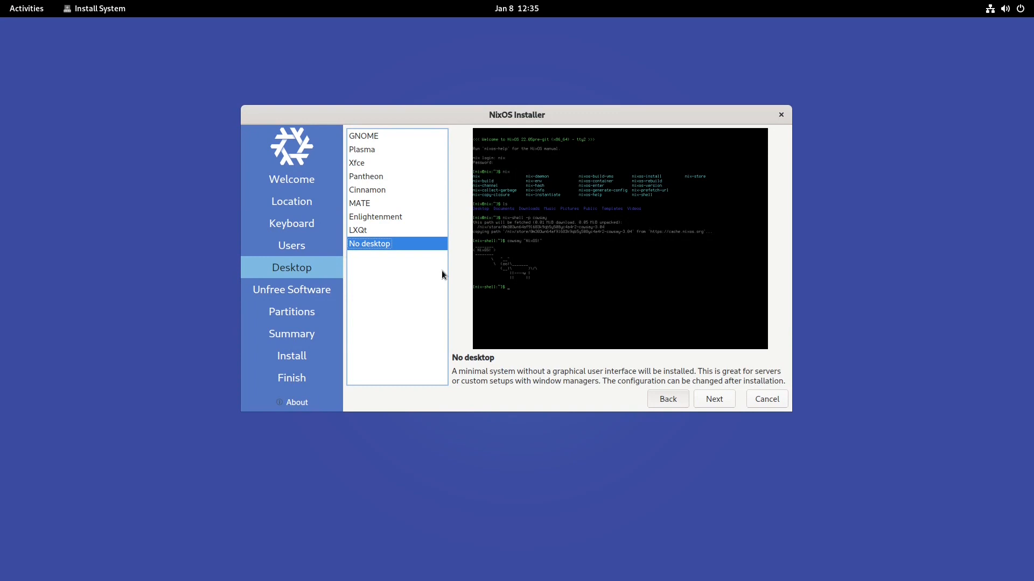
pyautogui.moveTo(440, 257)
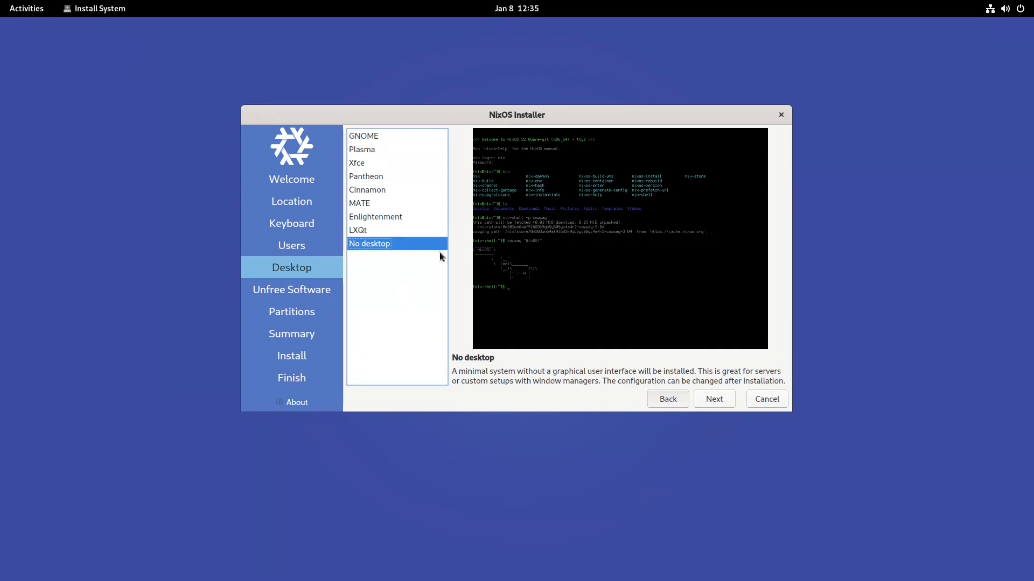
pyautogui.moveTo(370, 138)
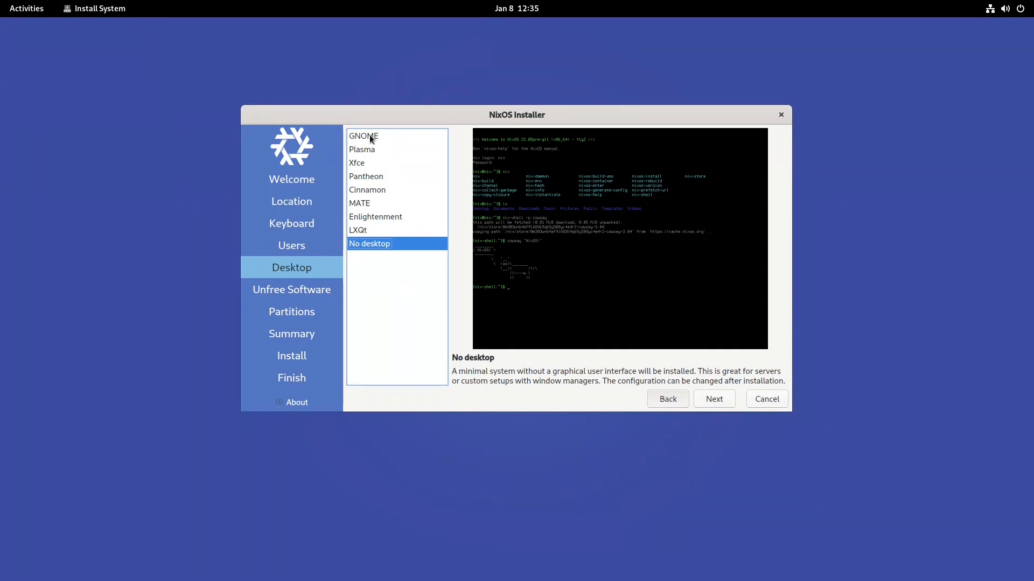
pyautogui.click(364, 135)
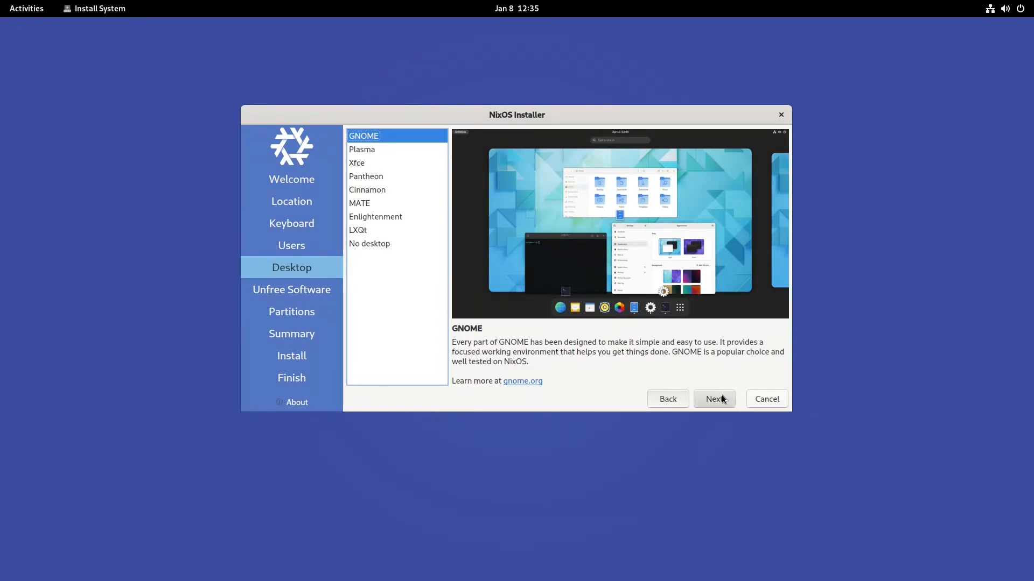
# Keep GNOME and enable the Allow unfree software option.
pyautogui.click(714, 399)
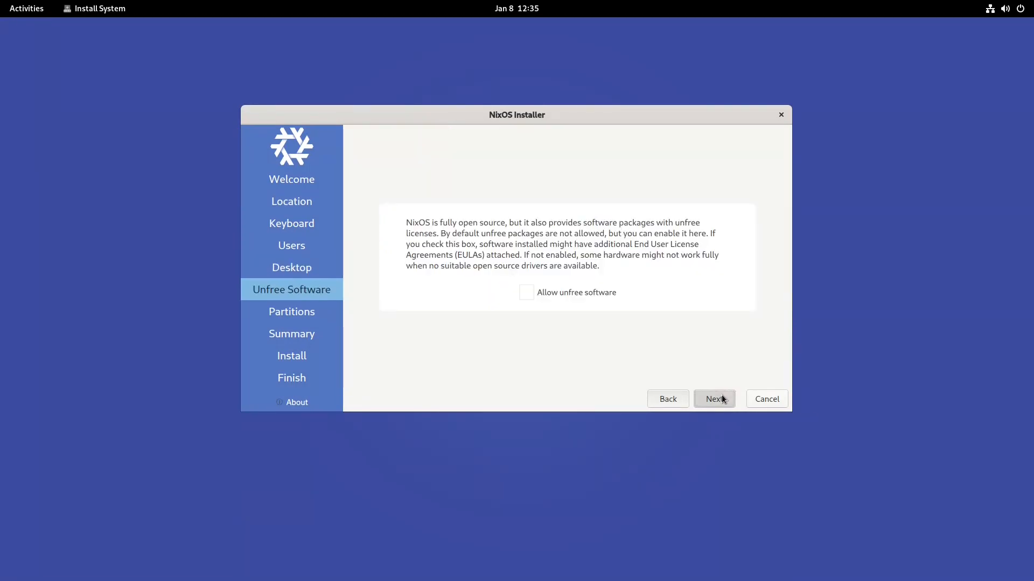
pyautogui.moveTo(726, 381)
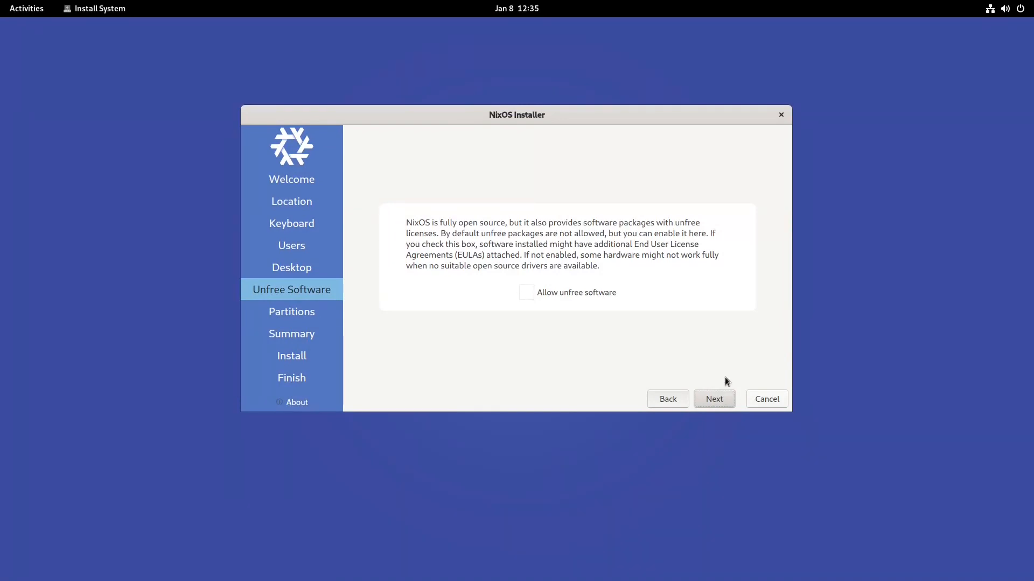
pyautogui.moveTo(600, 303)
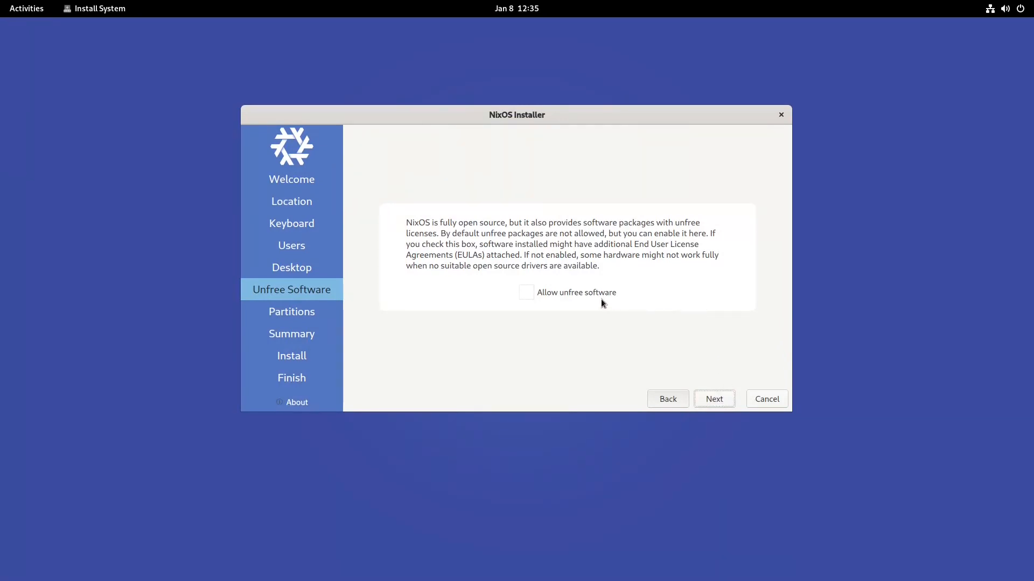
pyautogui.click(526, 291)
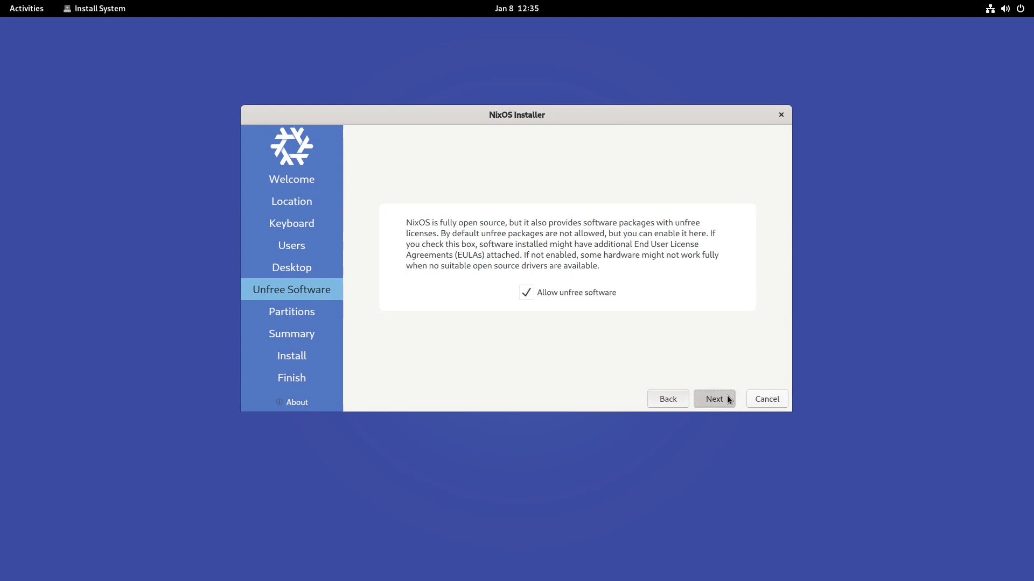
# Inspect Erase disk and its swap options, then proceed with manual partitioning of the 100 GiB disk.
pyautogui.click(714, 399)
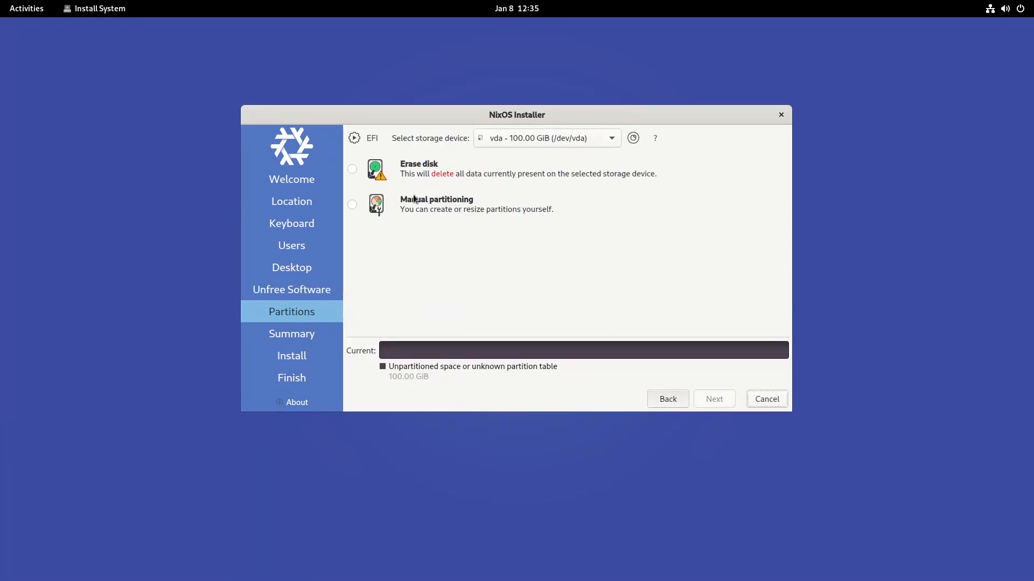
pyautogui.moveTo(392, 174)
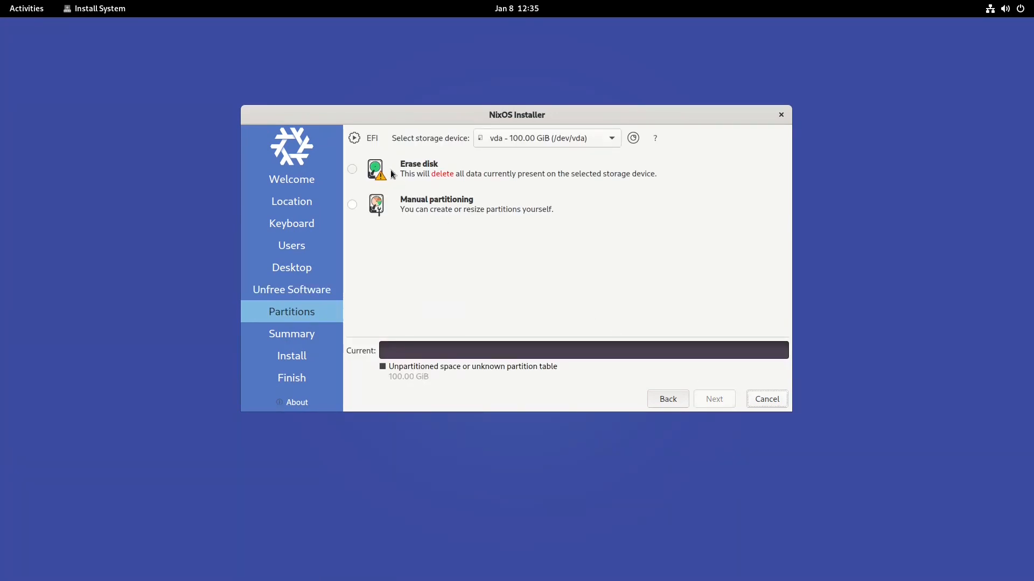
pyautogui.click(352, 169)
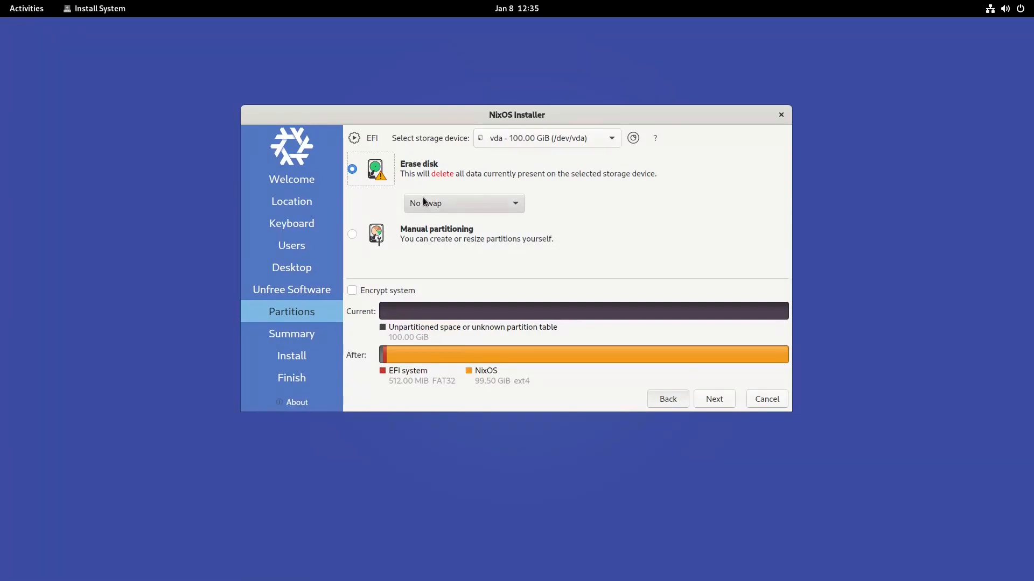
pyautogui.click(464, 203)
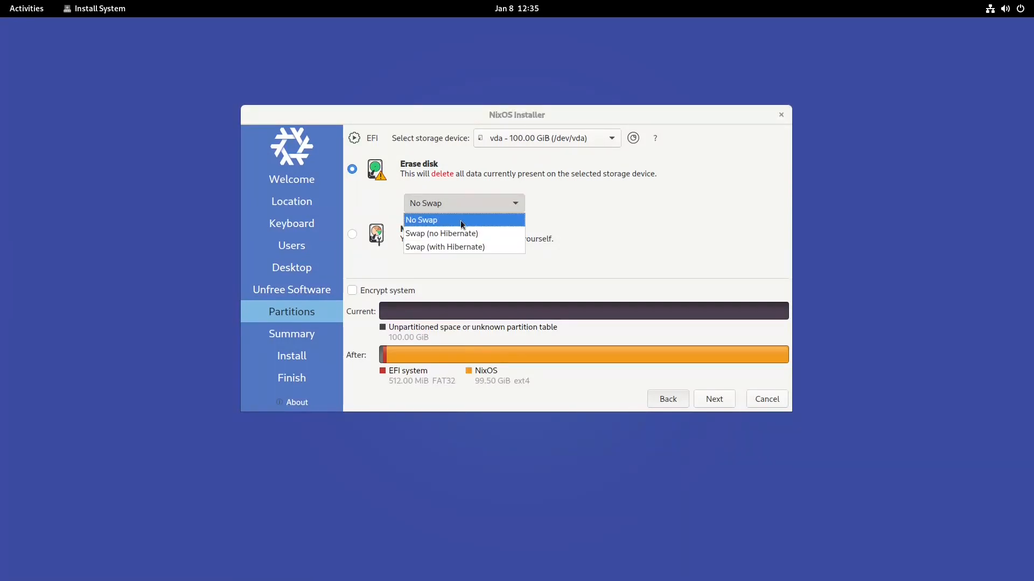
pyautogui.moveTo(469, 247)
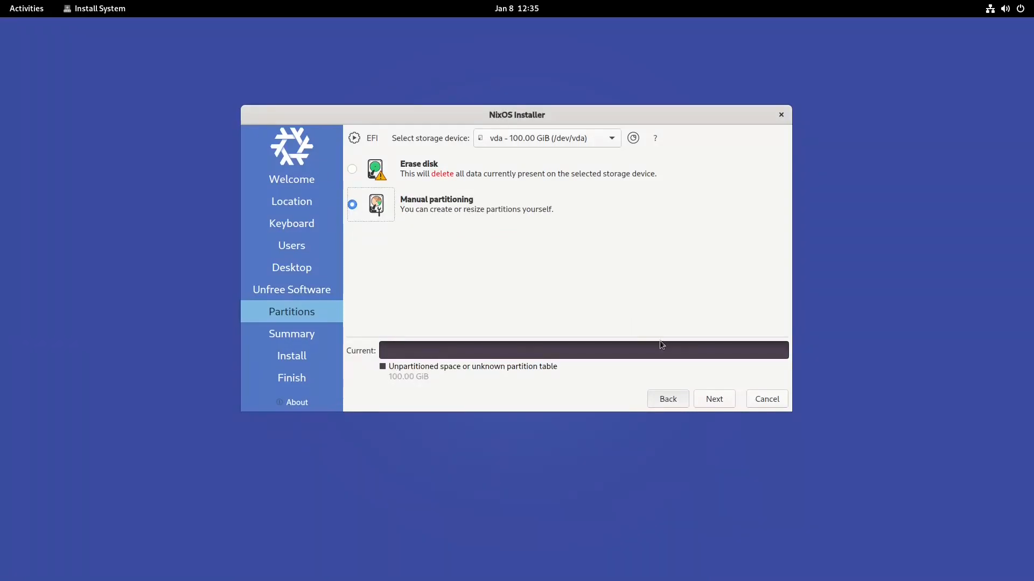
pyautogui.click(713, 399)
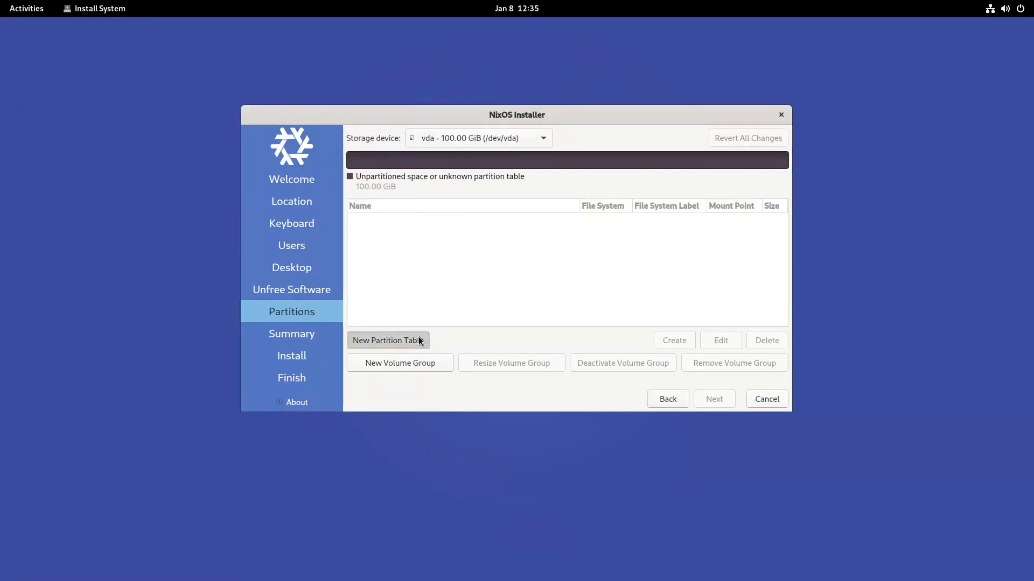
# Create a new GUID (GPT) partition table on vda, switching from MBR.
pyautogui.click(388, 340)
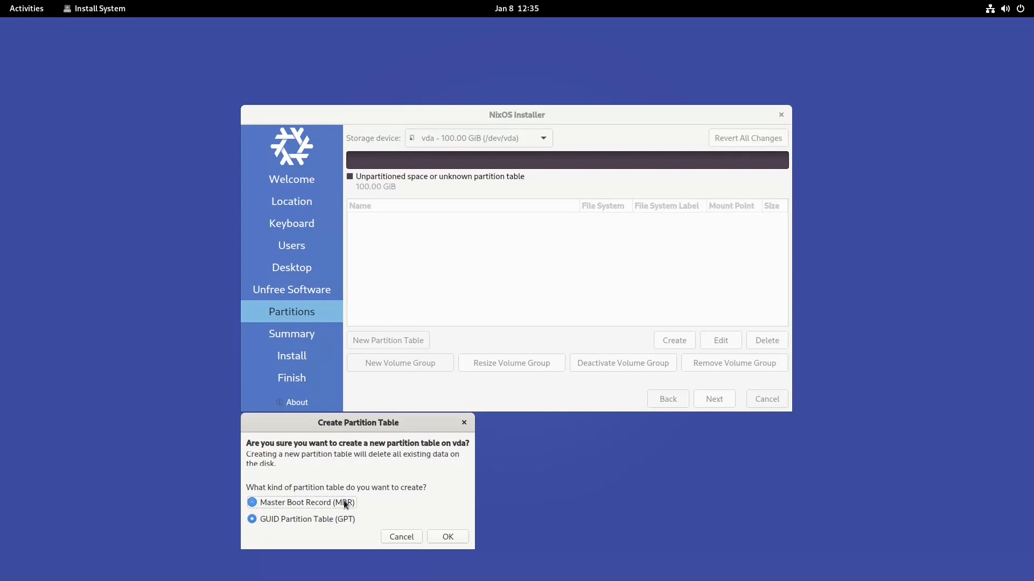
pyautogui.click(252, 502)
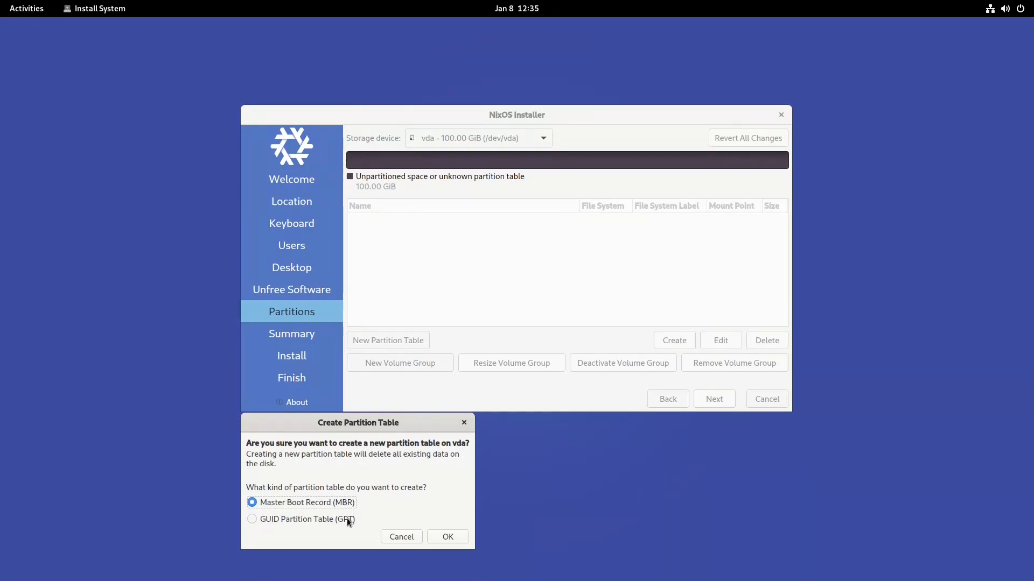
pyautogui.click(252, 520)
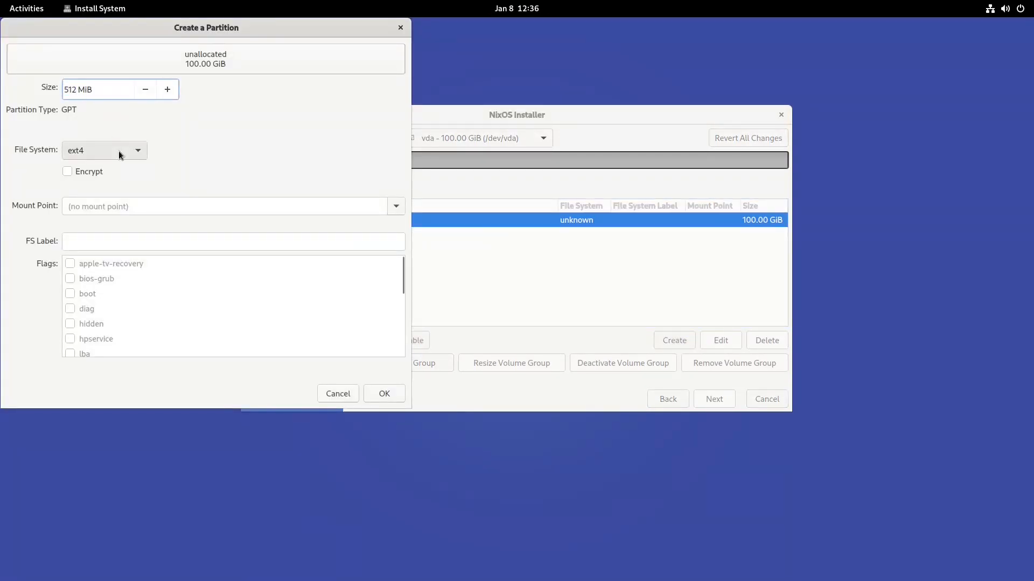
# Add a 512 MiB fat32 partition mounted at /boot/efi with the boot flag.
pyautogui.click(103, 149)
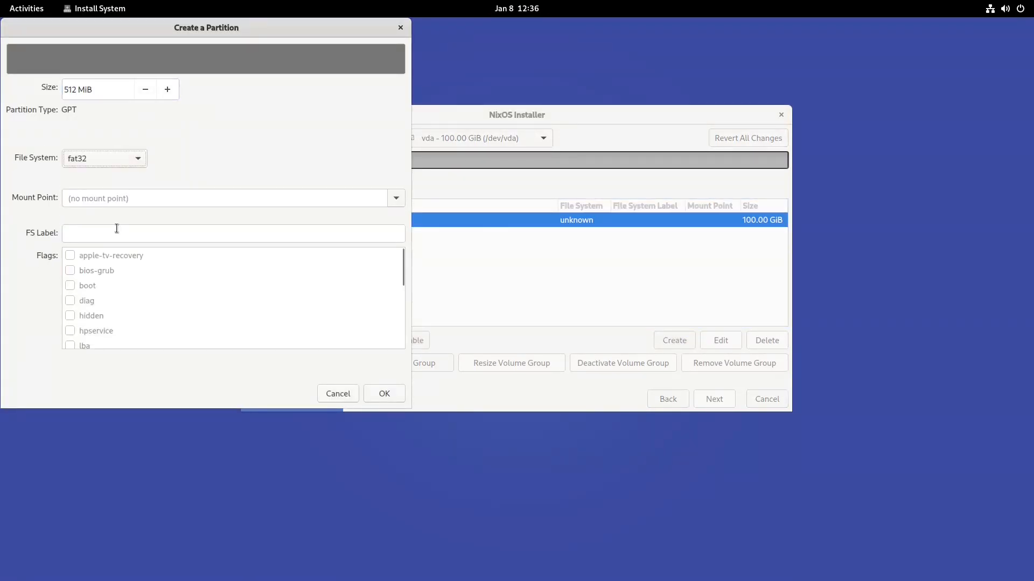
pyautogui.click(394, 198)
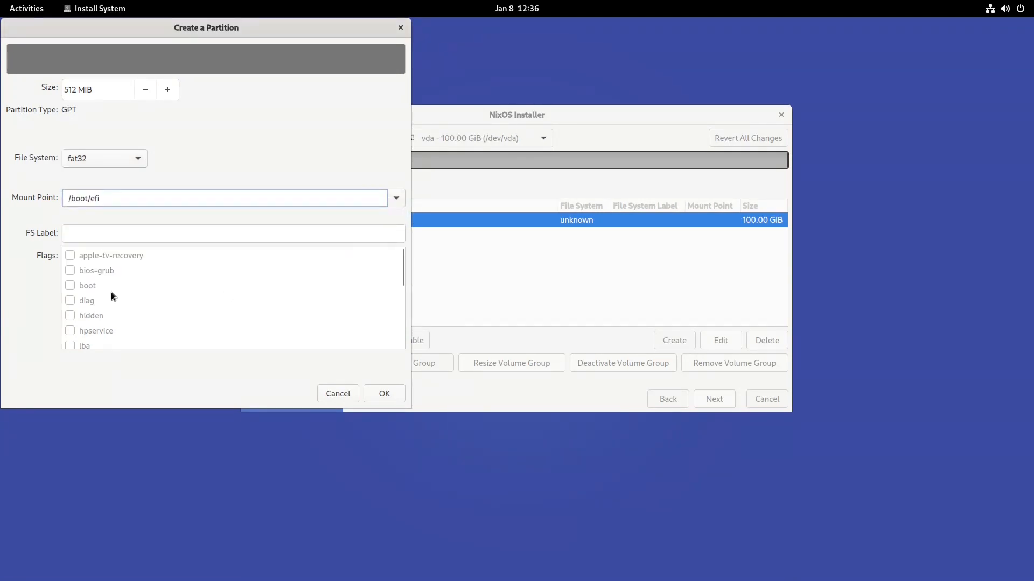
pyautogui.click(70, 285)
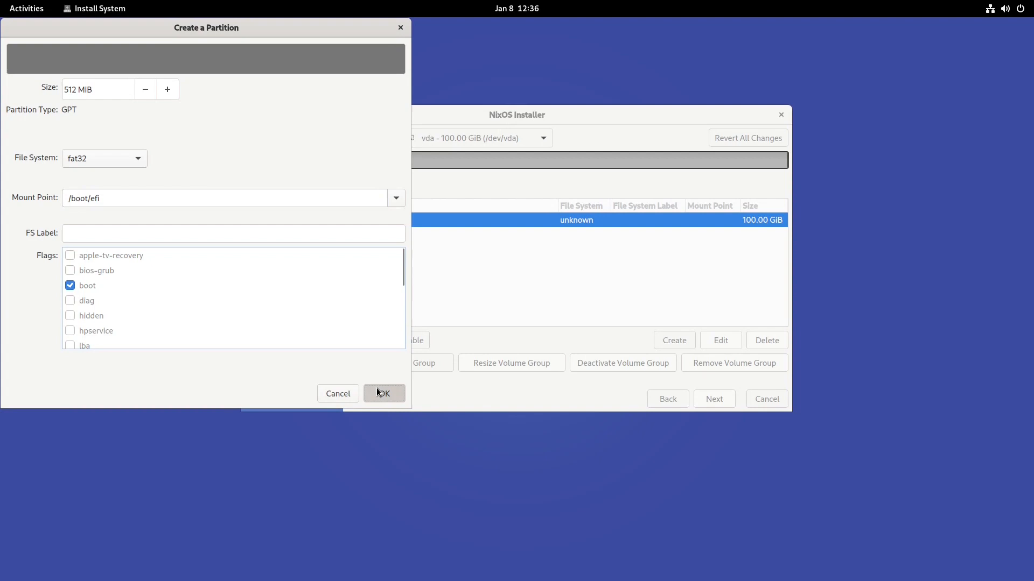
pyautogui.click(383, 394)
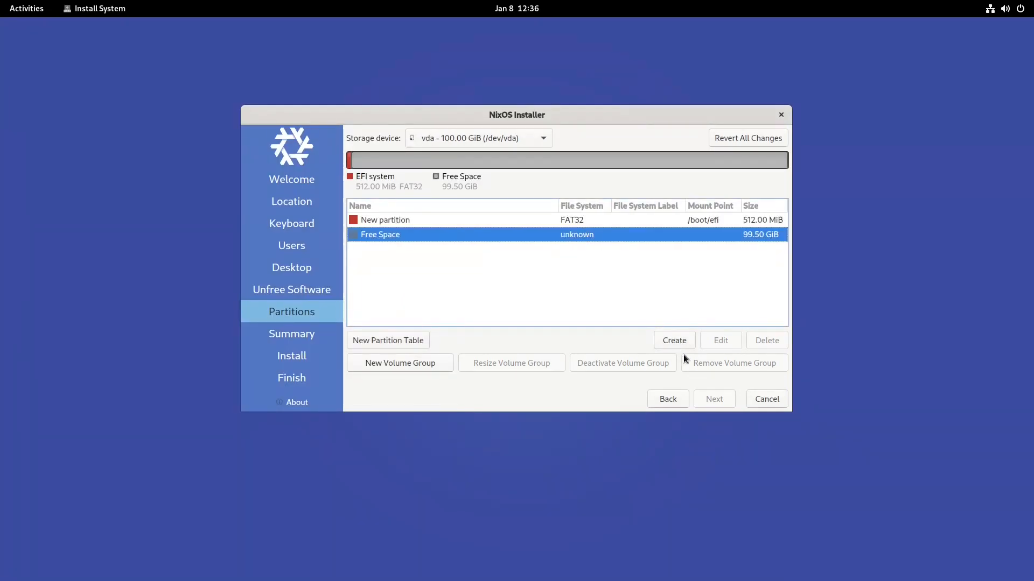
pyautogui.click(673, 341)
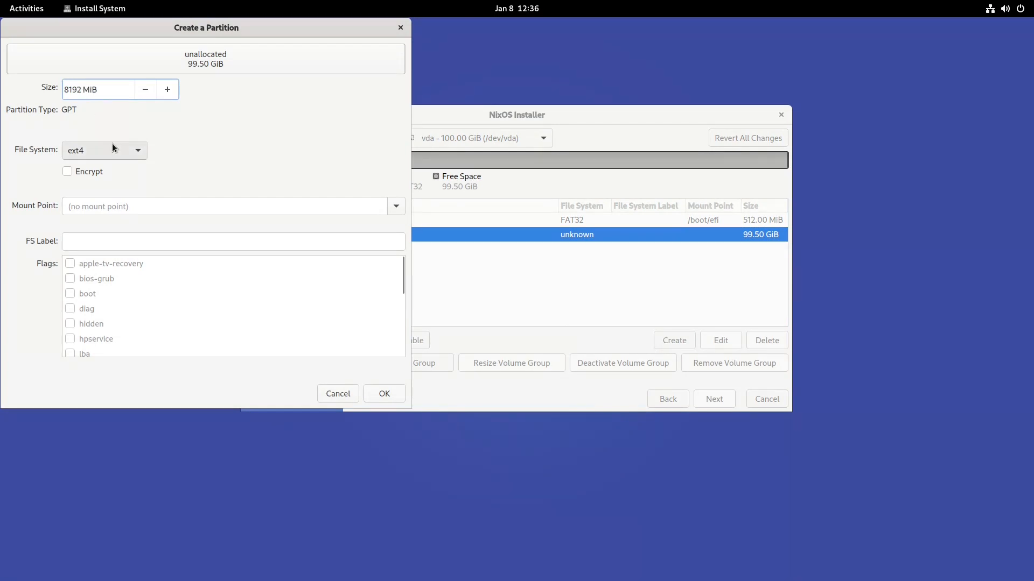
# Make the 8192 MiB partition encrypted linuxswap with the swap flag and a passphrase.
pyautogui.click(104, 149)
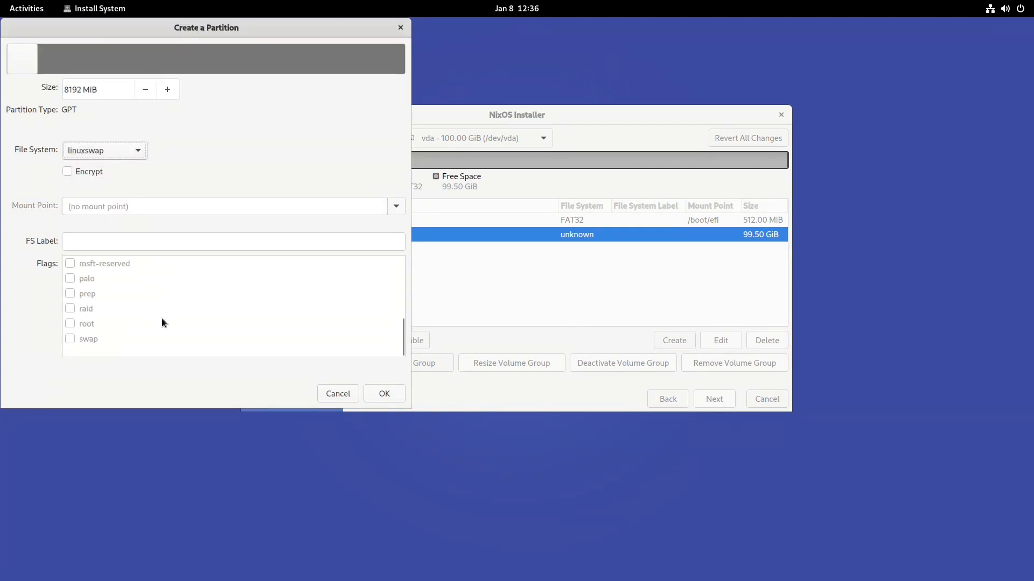
pyautogui.click(71, 339)
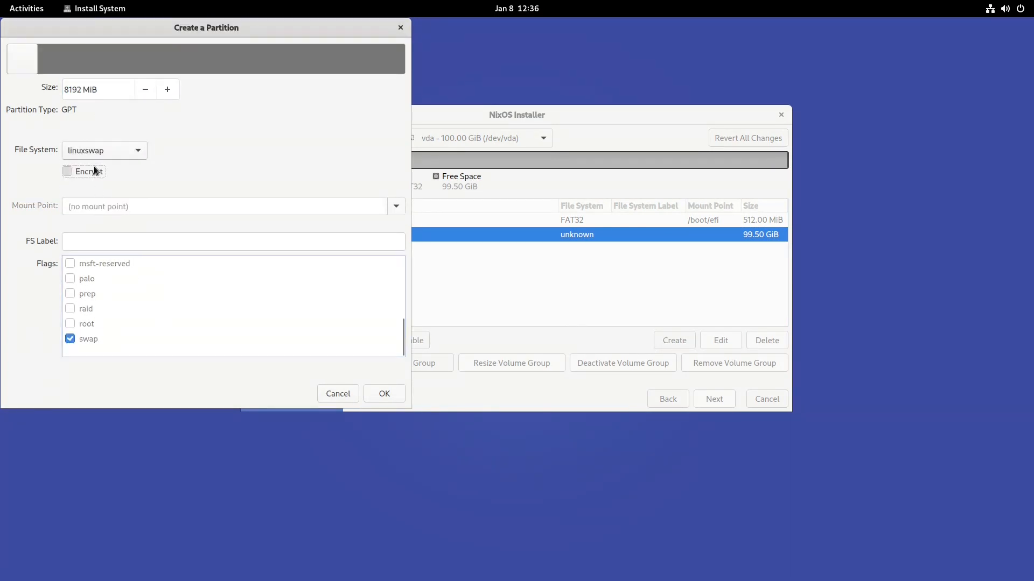
pyautogui.click(68, 171)
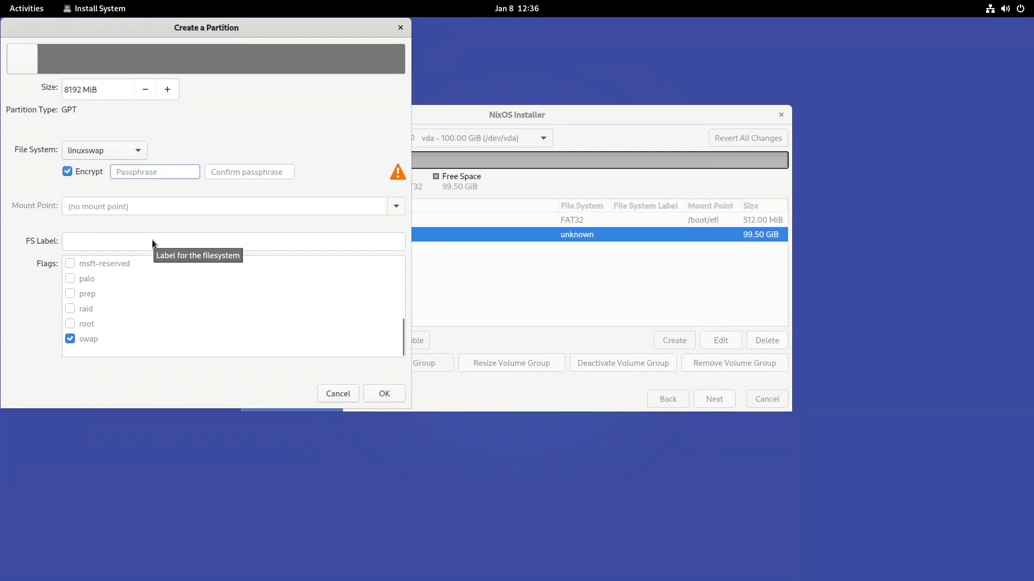
pyautogui.write('•')
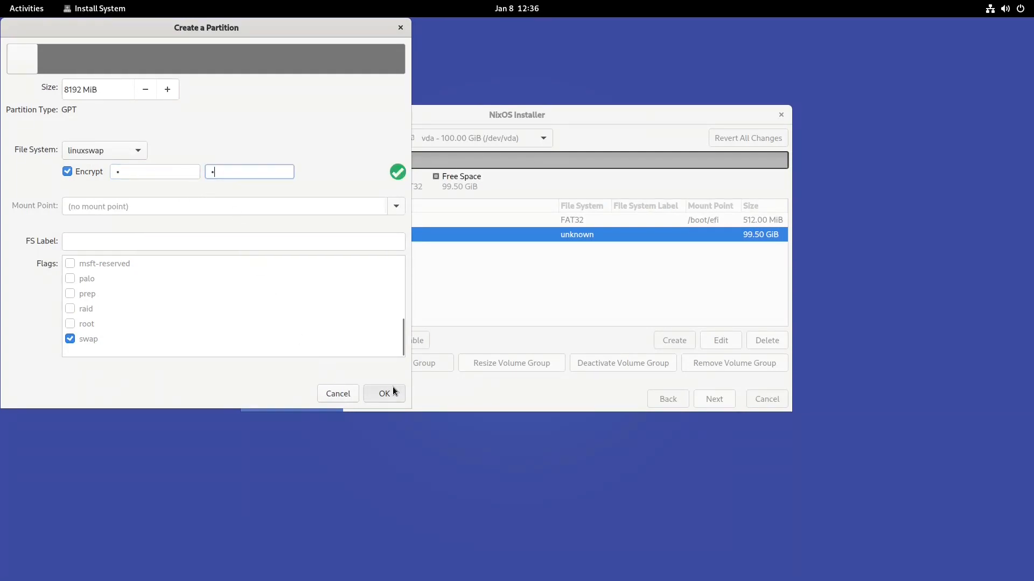
pyautogui.click(384, 393)
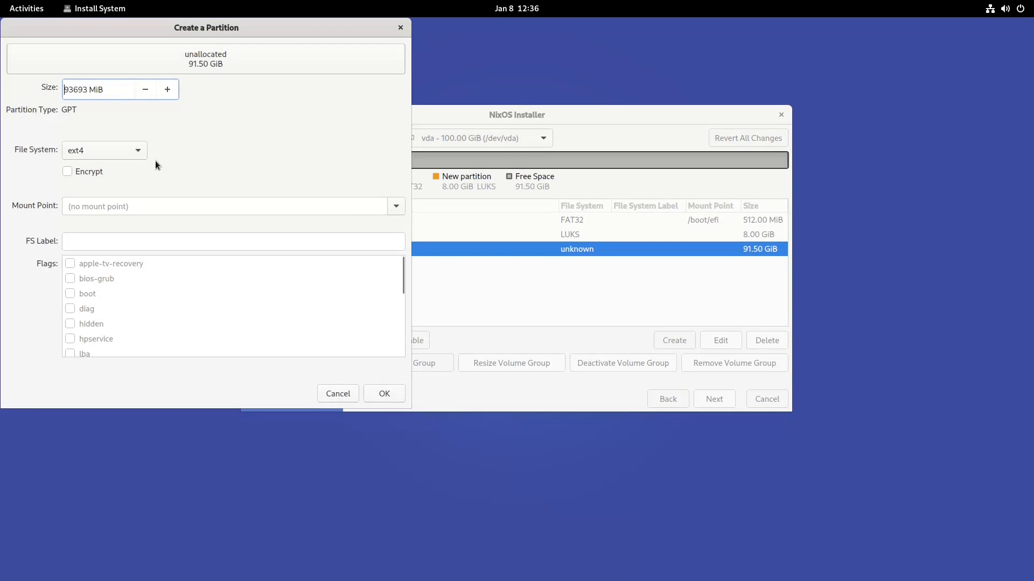
# Set the remaining 91.50 GiB as an encrypted btrfs partition at / and continue.
pyautogui.click(67, 171)
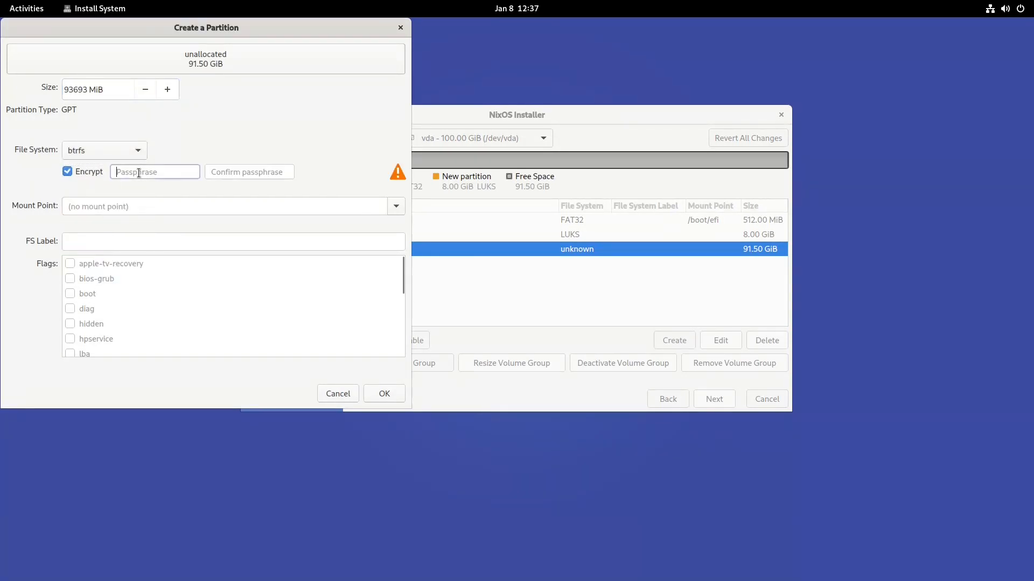
pyautogui.click(395, 206)
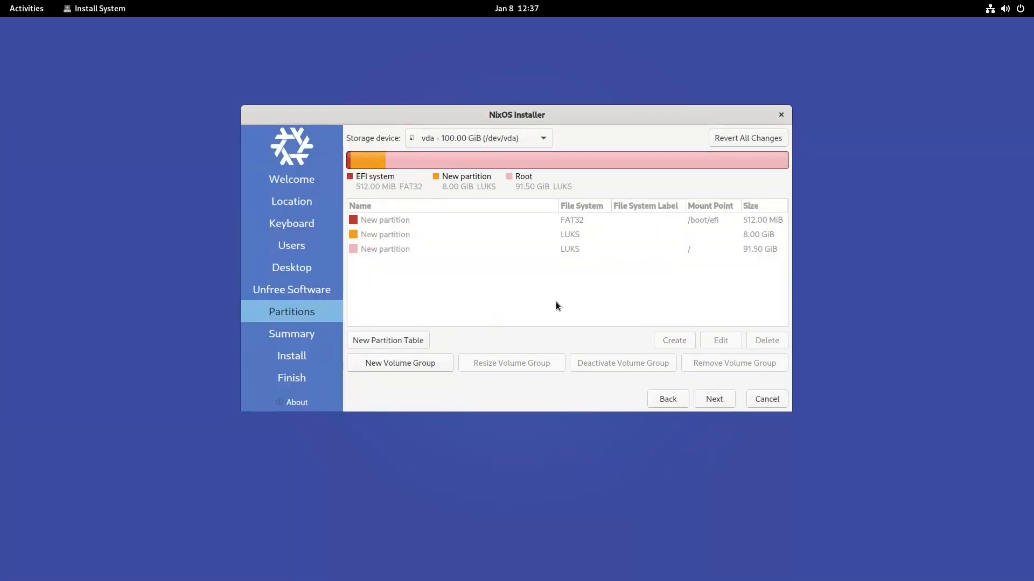
pyautogui.click(714, 399)
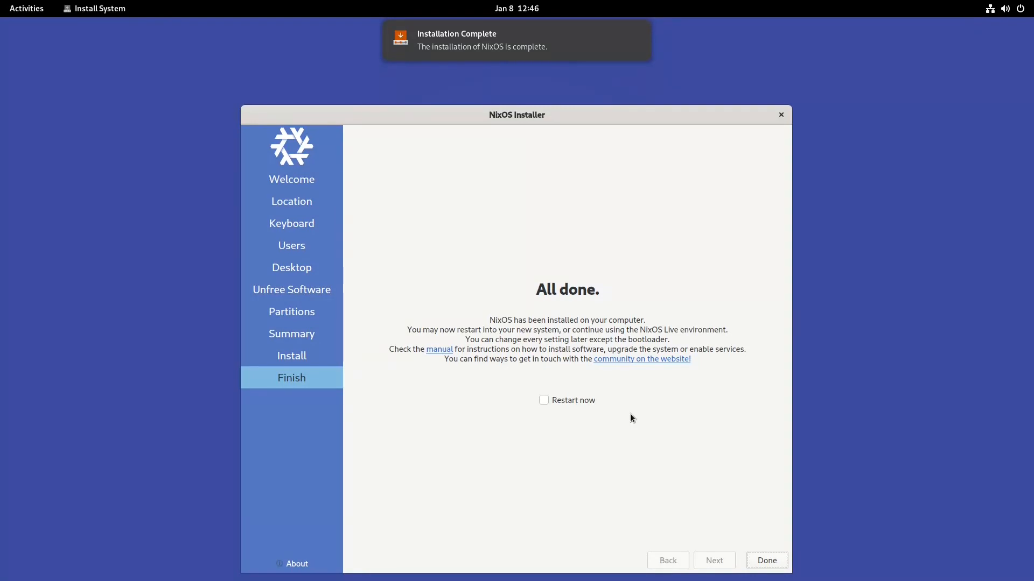
# After installation finishes, tick Restart now and close the installer to reboot.
pyautogui.click(543, 400)
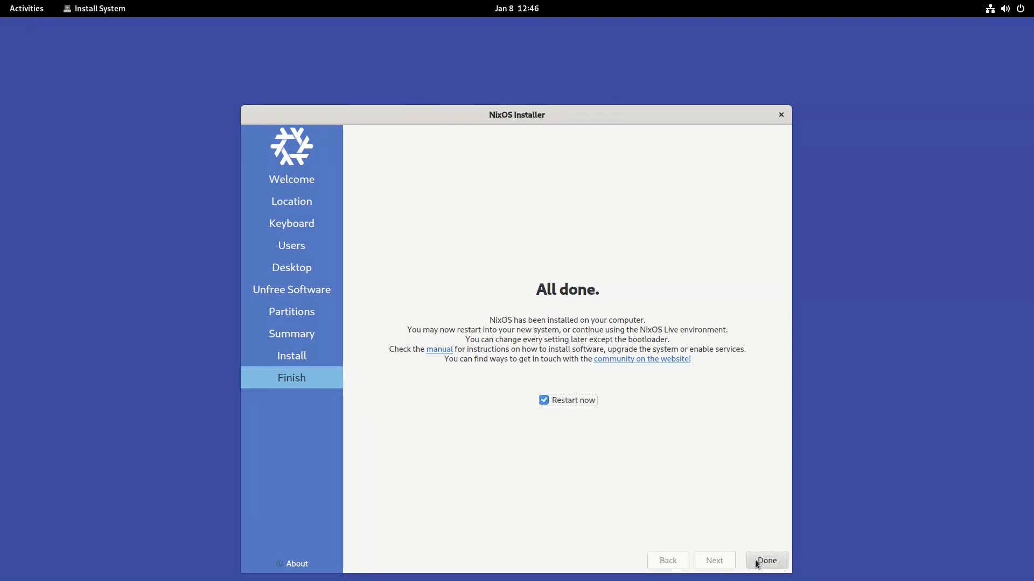
pyautogui.click(766, 560)
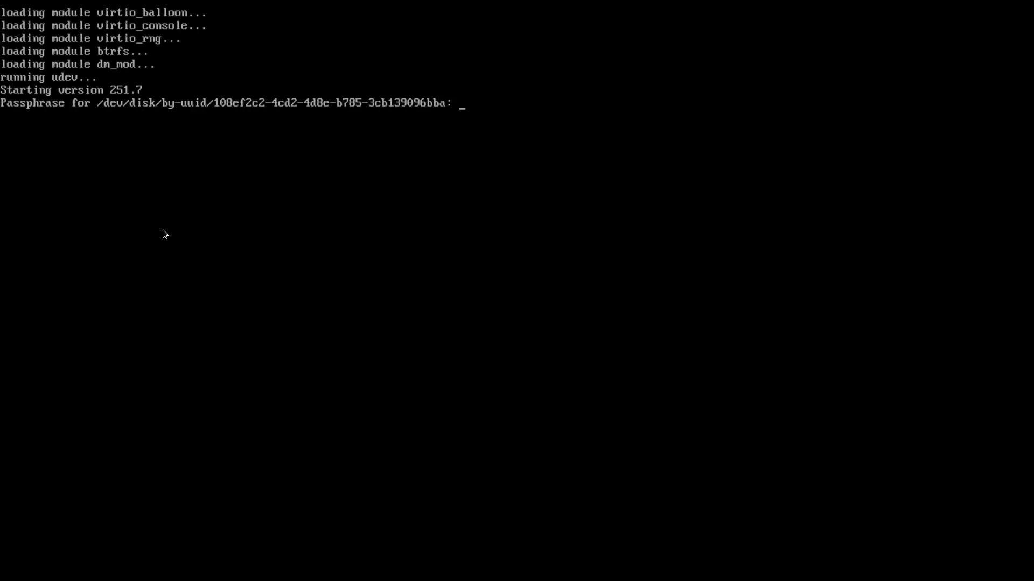
pyautogui.moveTo(180, 182)
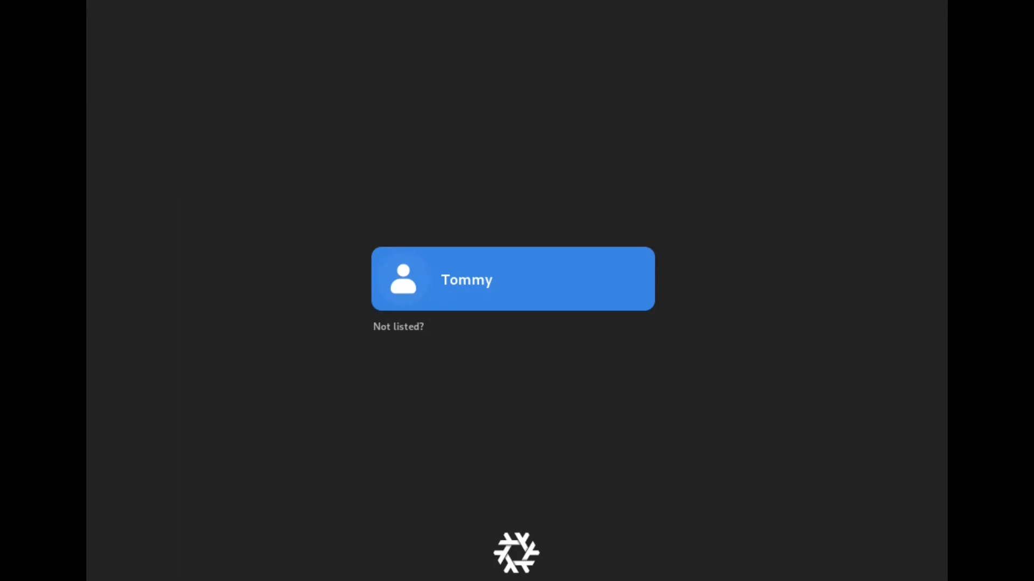
# Select the new user's tile on the GNOME 43 login screen to sign in.
pyautogui.click(513, 279)
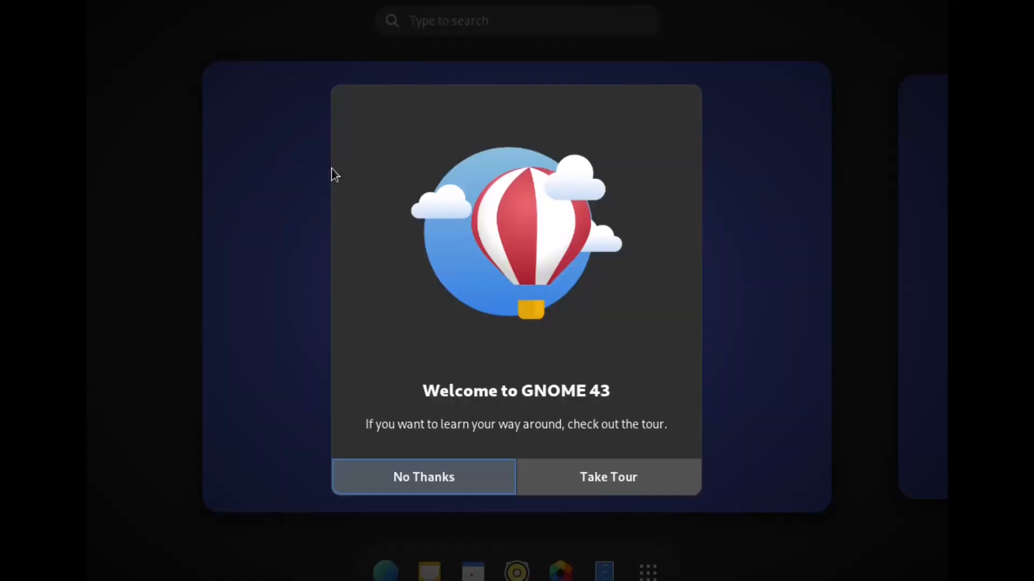
pyautogui.moveTo(516, 367)
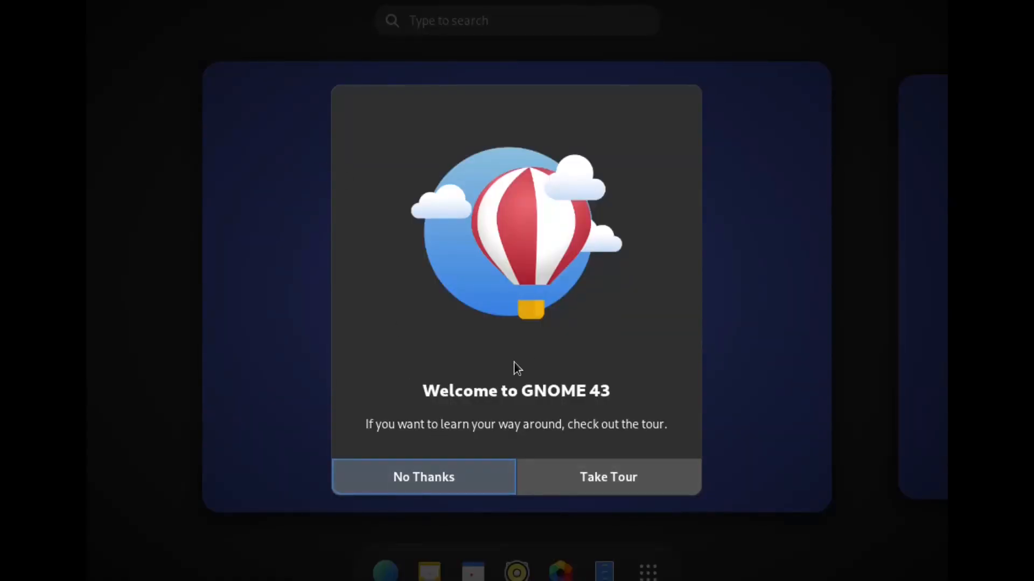